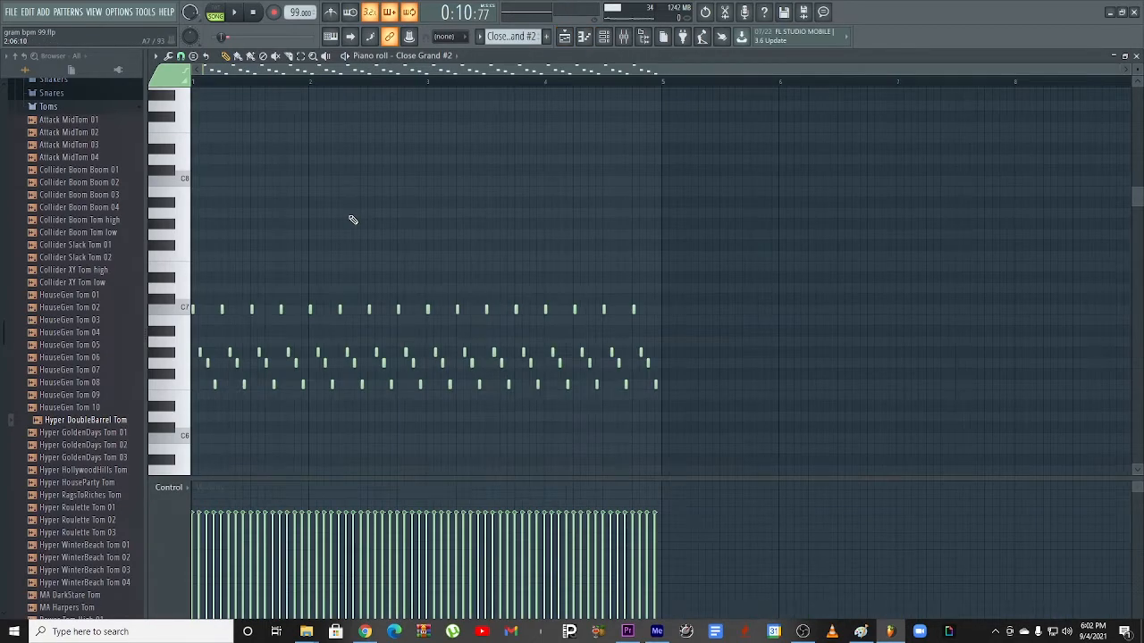
Scroll the Piano roll to show the Close Grand #2 piano's repeating notes
scroll("down", 3)
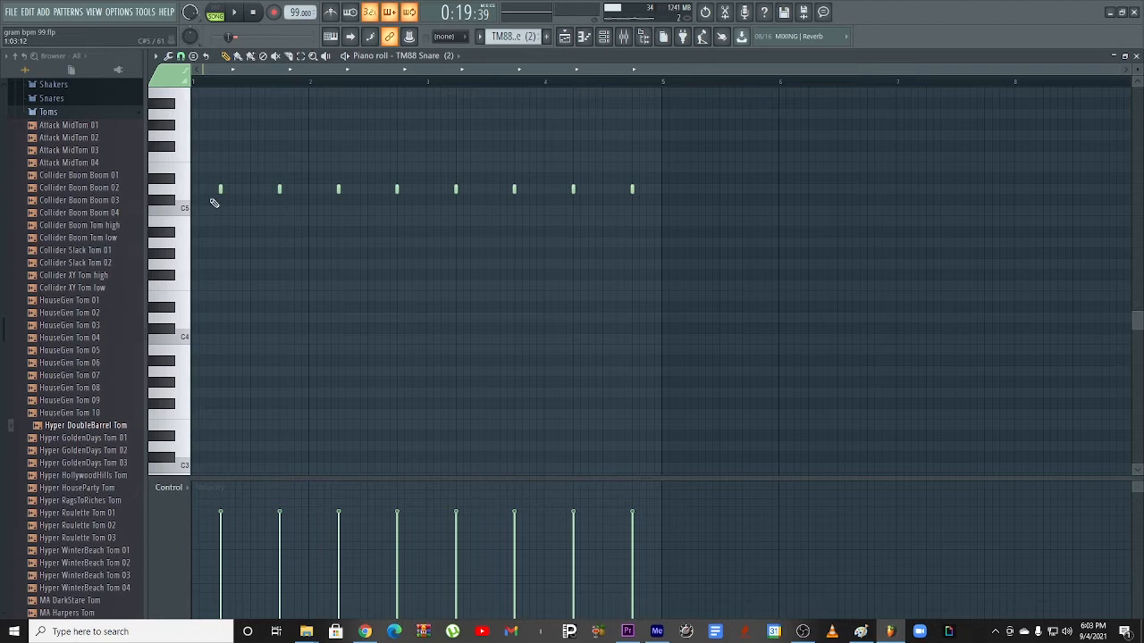
Scroll the Piano roll to reach the TM88 Snare (2) pattern's eight evenly spaced hits
scroll("down", 3)
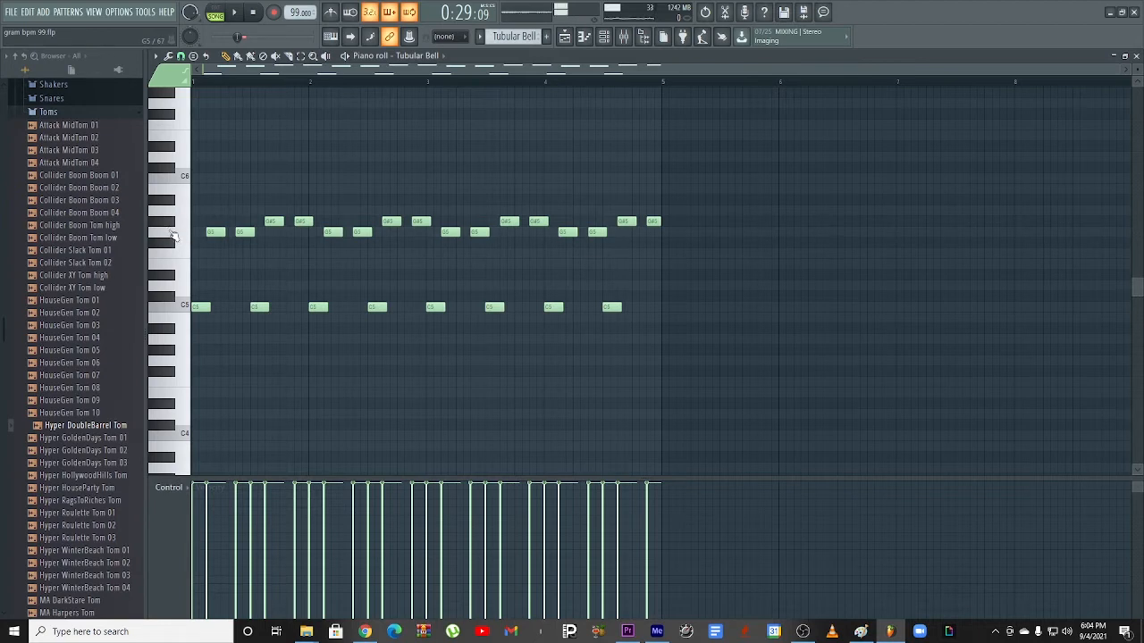
Play back the Tubular Bell pattern's two-note melody over its steady lower notes
left_click(233, 19)
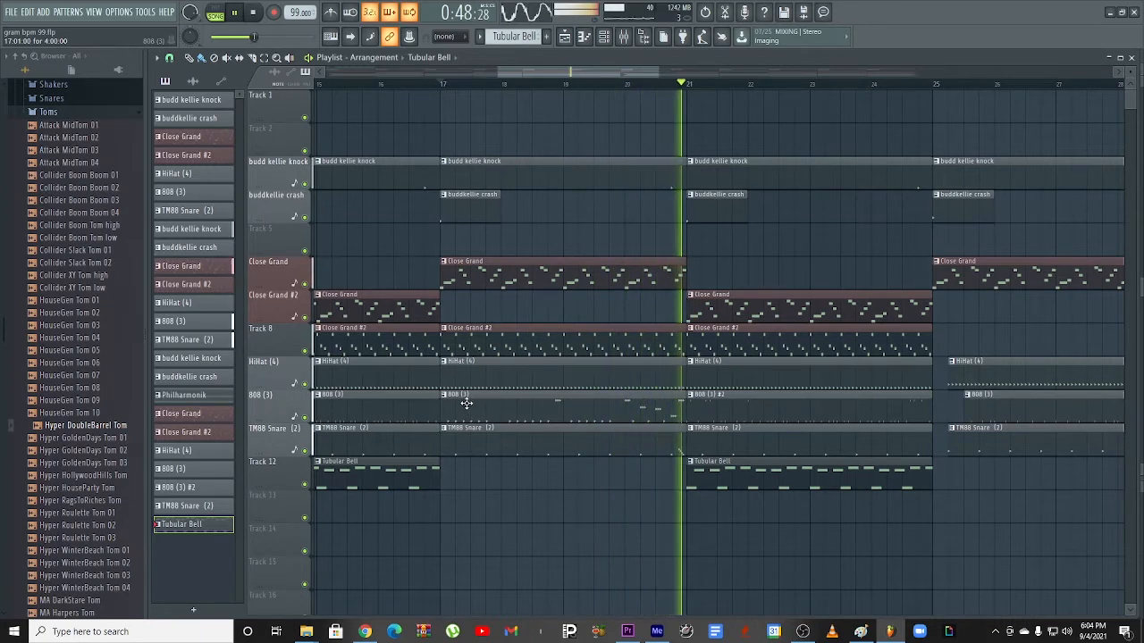
Bring up the 808 (3) pattern's notes from its clip in the arrangement
left_click(439, 83)
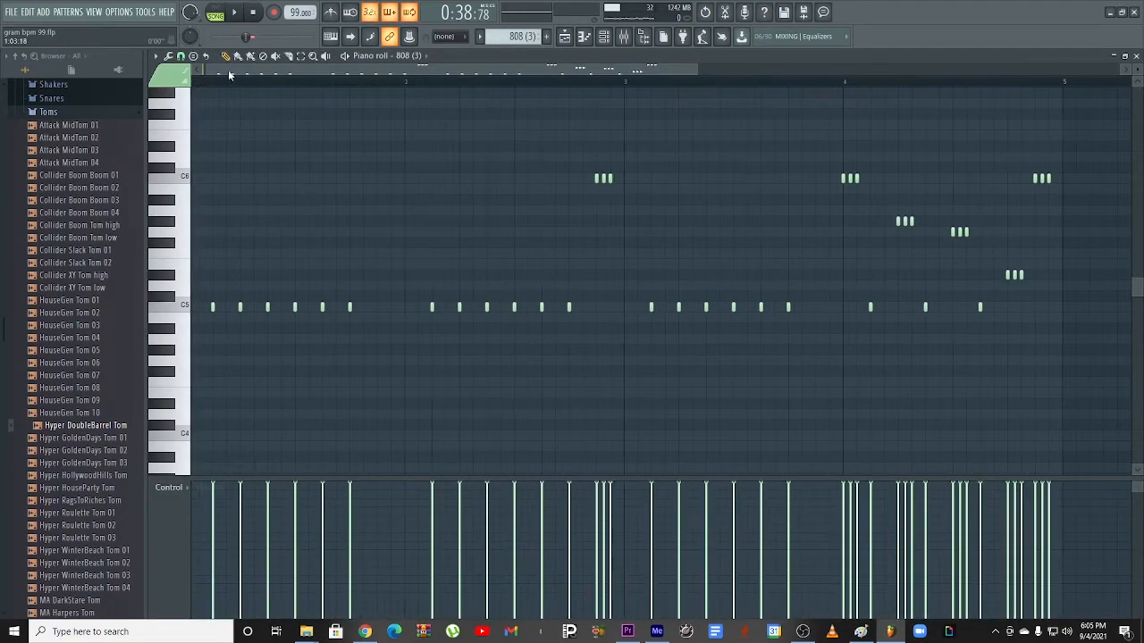
Audition the 808 (3) pattern, then return to the Playlist arrangement view
left_click(232, 18)
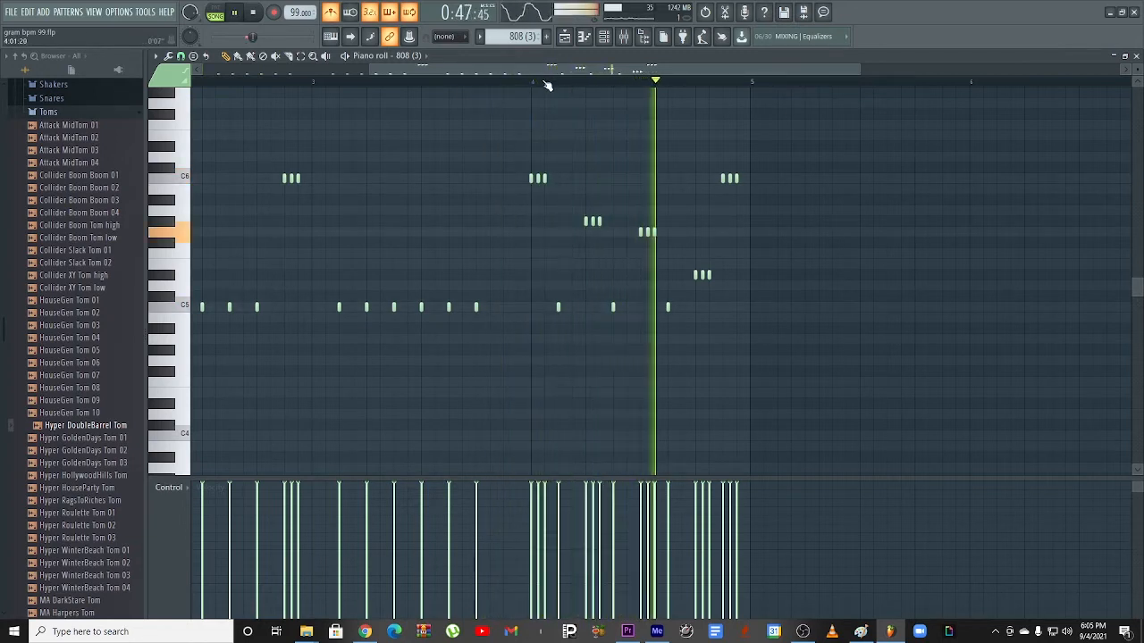
left_click(562, 37)
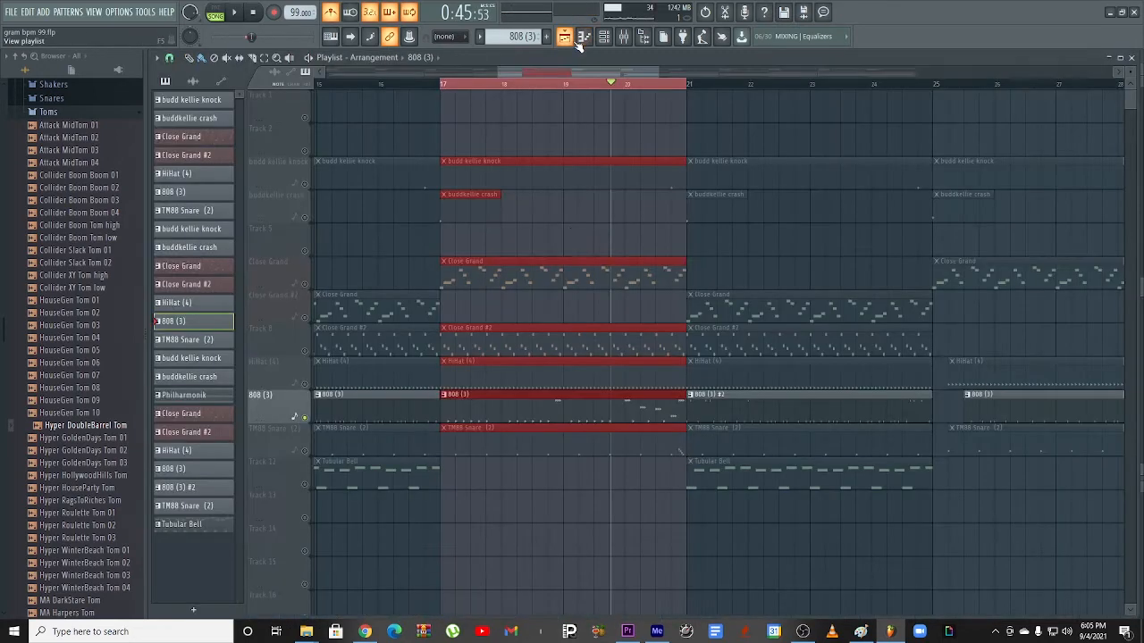